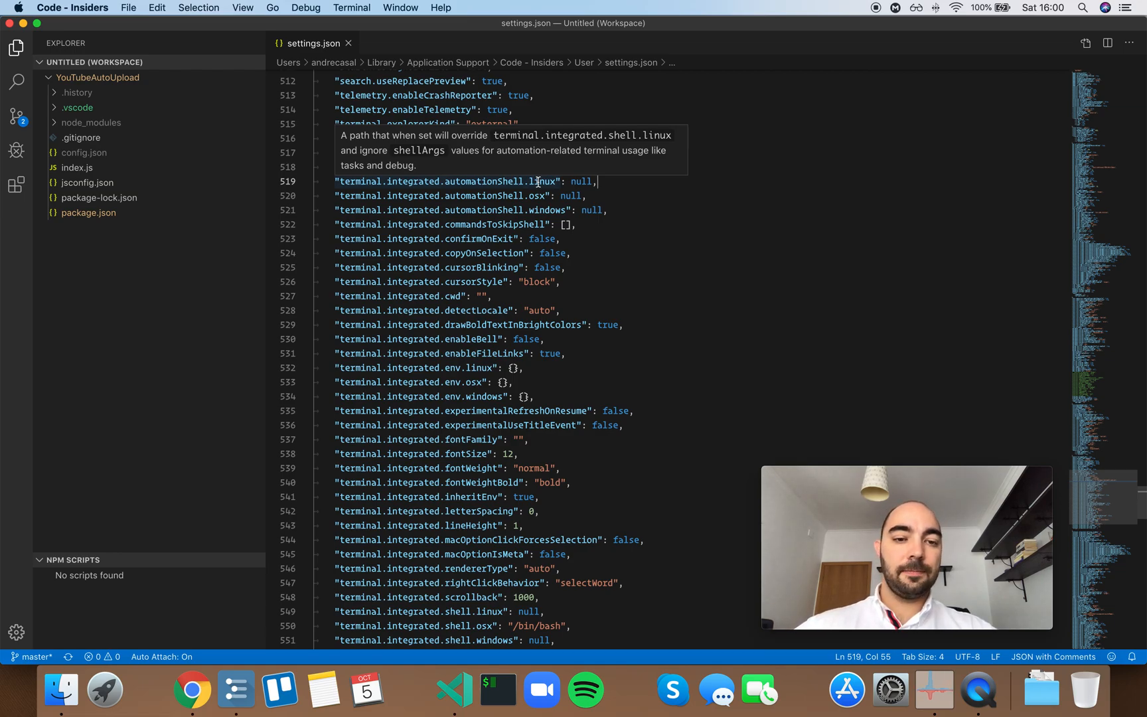
# Scroll settings.json to the terminal settings with the Problems panel shown below
pyautogui.scroll(-3)
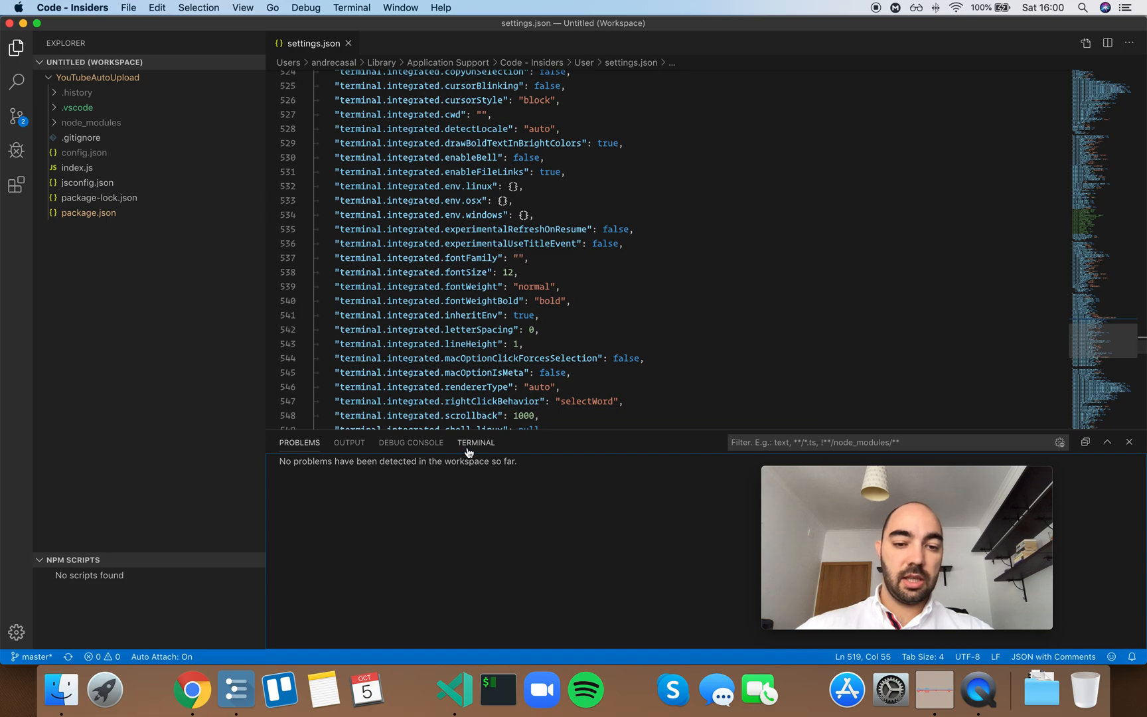
# Switch the bottom panel to the integrated bash terminal beneath settings.json
pyautogui.click(475, 442)
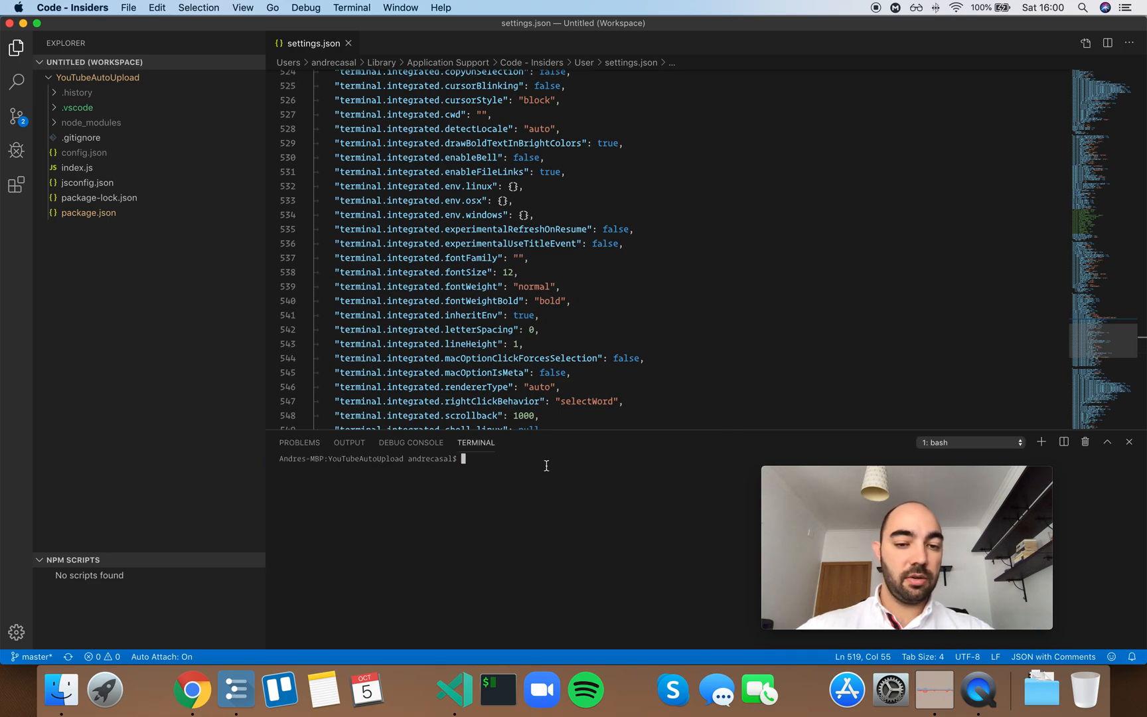
pyautogui.scroll(-3)
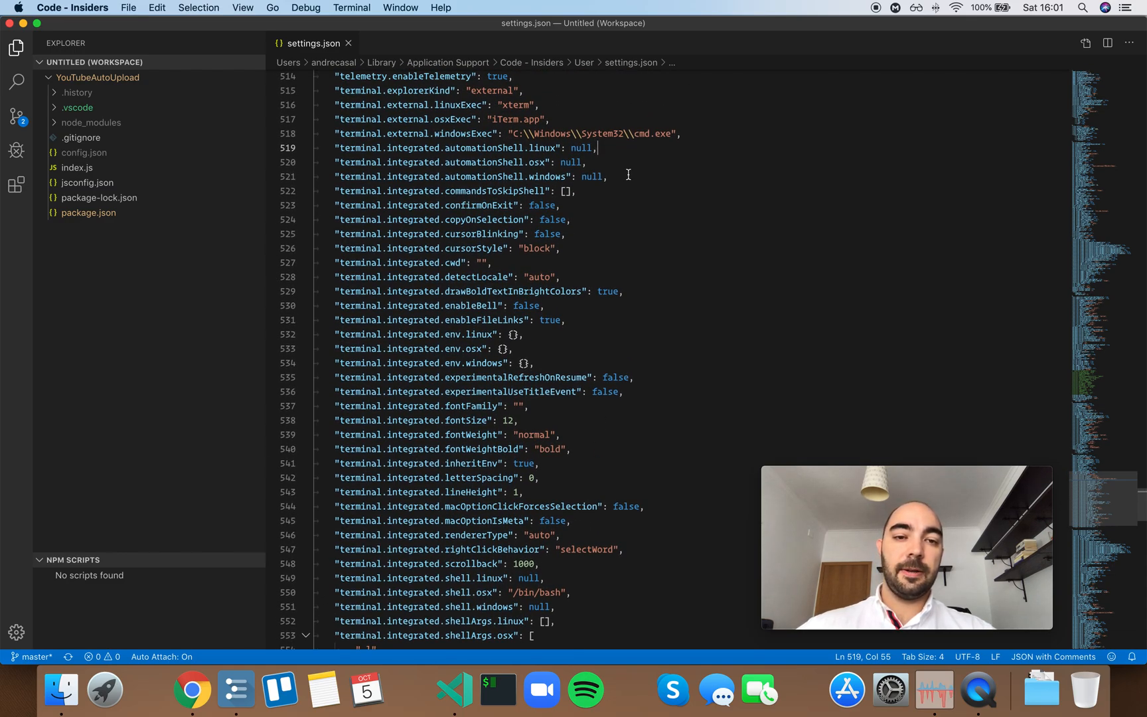
pyautogui.moveTo(454, 147)
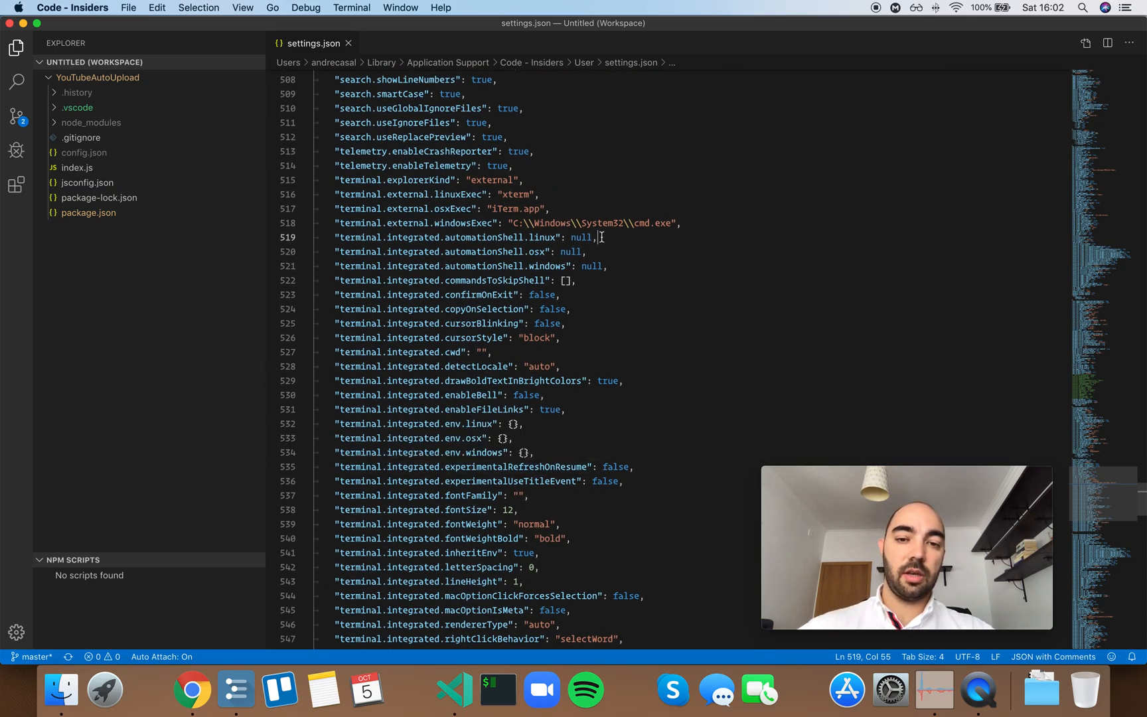
# Scroll settings.json down to the terminal.integrated.automationShell.linux entry on line 519
pyautogui.scroll(-3)
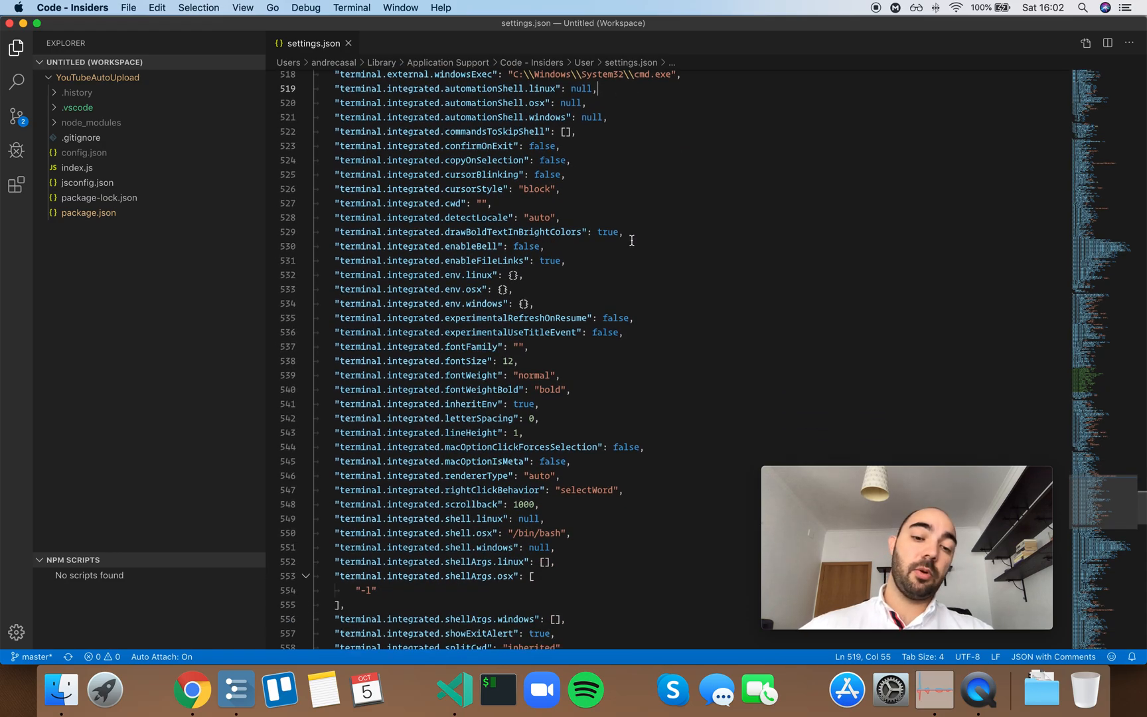